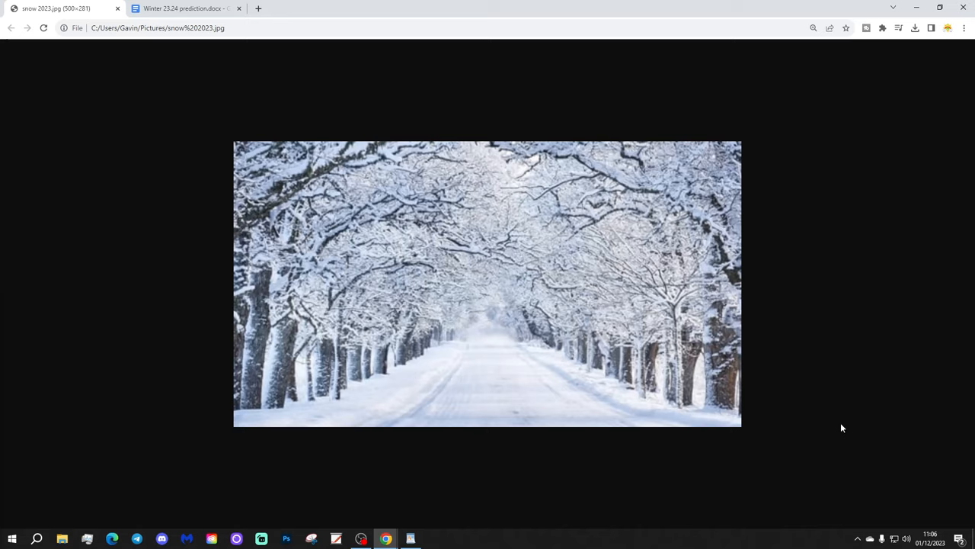
# Switch to the Winter 23.24 prediction document and read down to the drier-winter paragraph
pyautogui.click(183, 9)
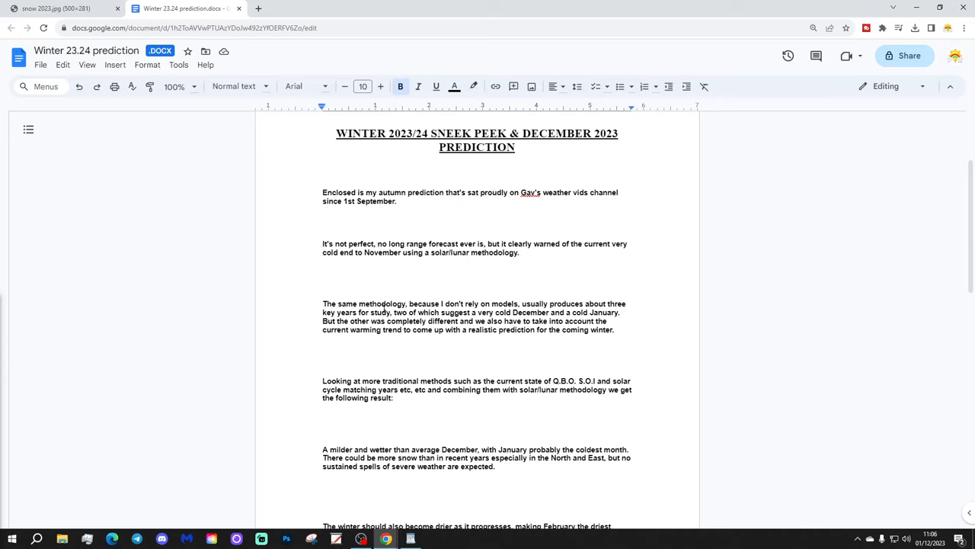
pyautogui.scroll(-3)
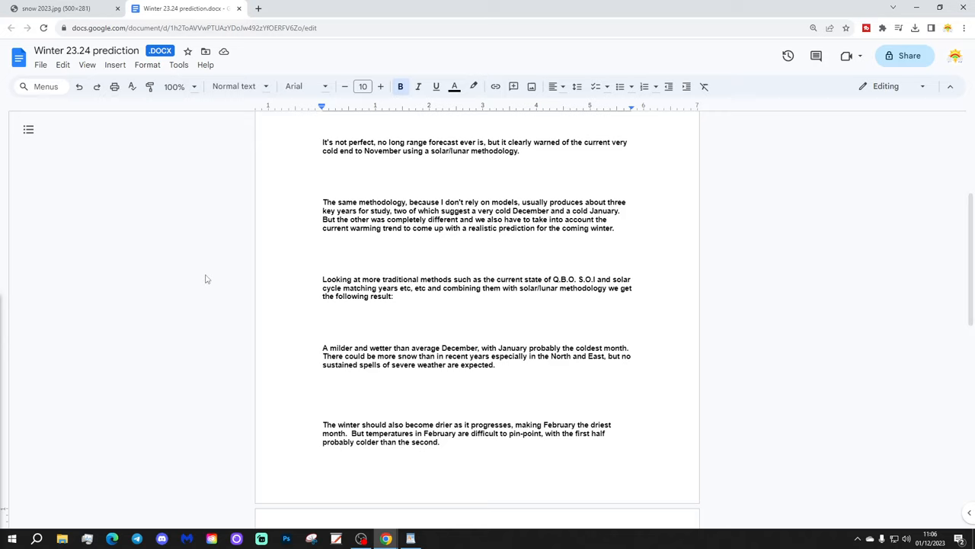
pyautogui.moveTo(112, 261)
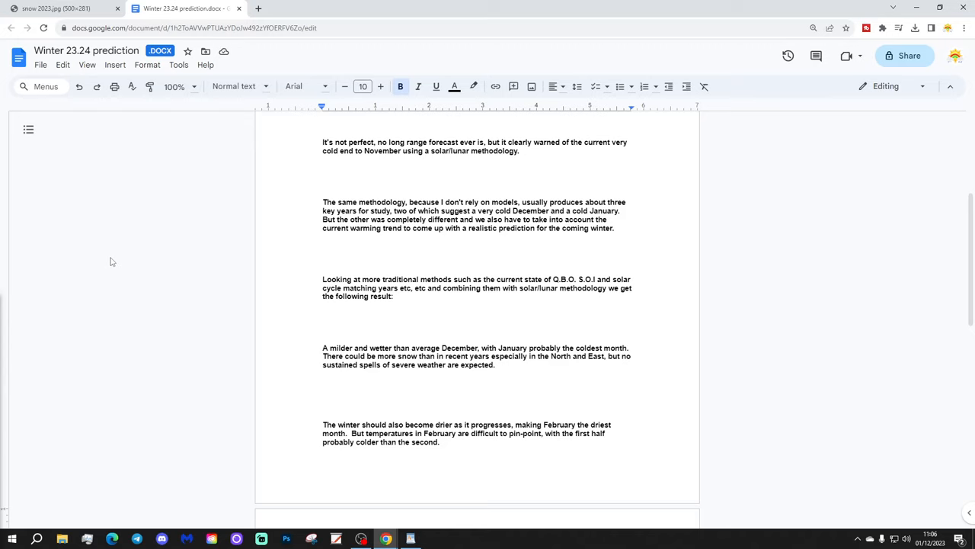
pyautogui.moveTo(297, 291)
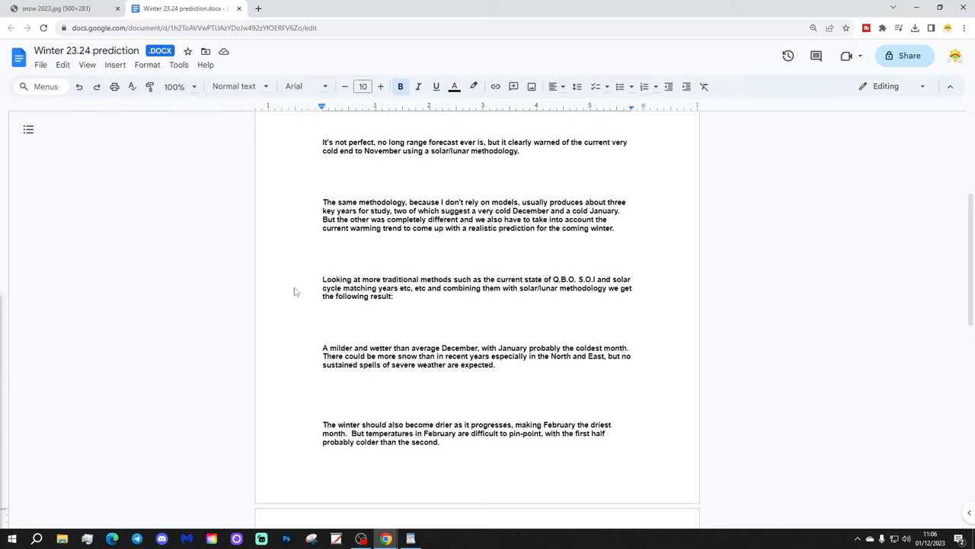
pyautogui.scroll(-3)
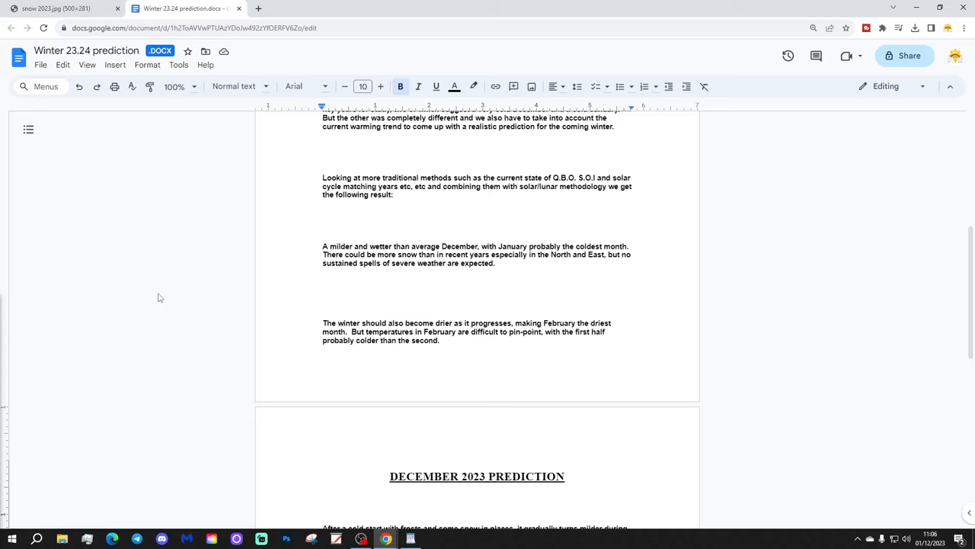
pyautogui.scroll(3)
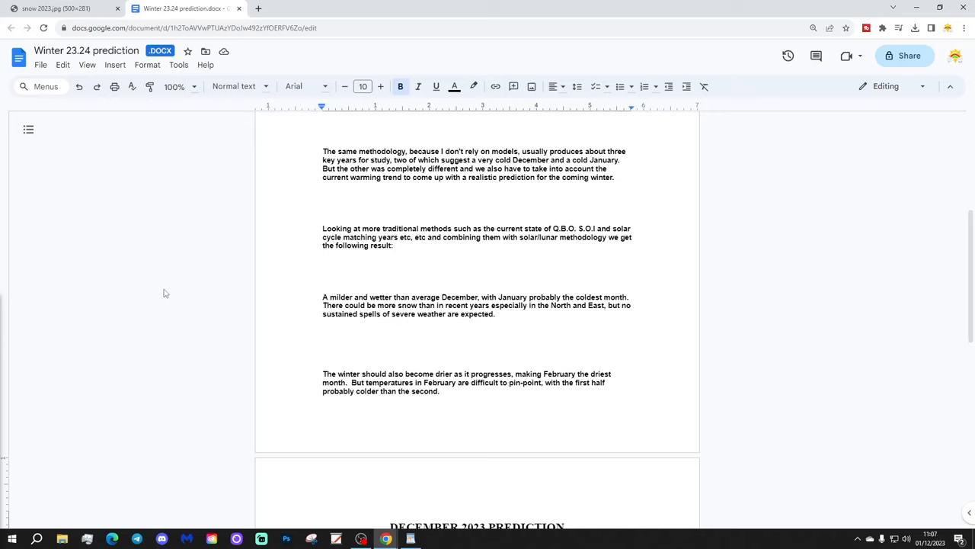
pyautogui.scroll(-3)
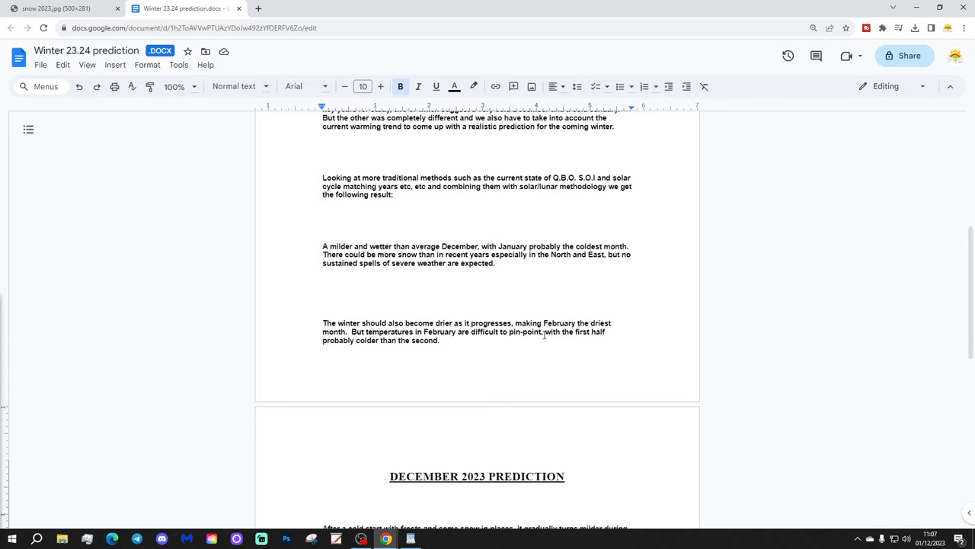
pyautogui.moveTo(129, 304)
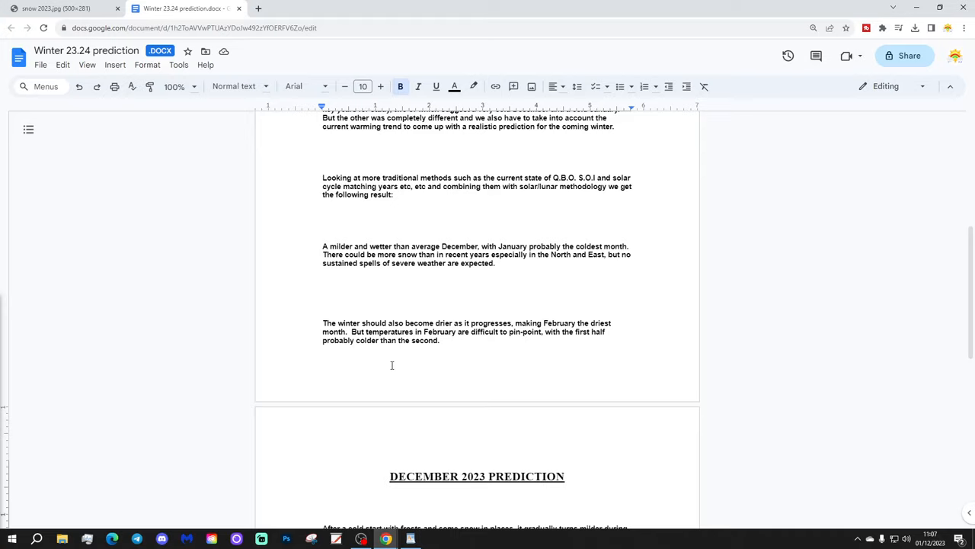
# Scroll through the December 2023 prediction to its 30th November 2023 sign-off
pyautogui.scroll(-3)
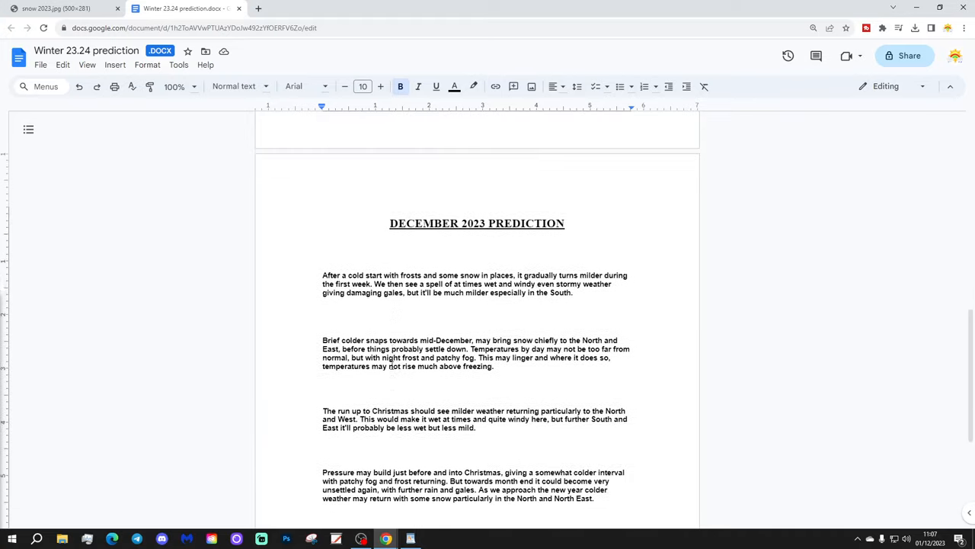
pyautogui.scroll(-3)
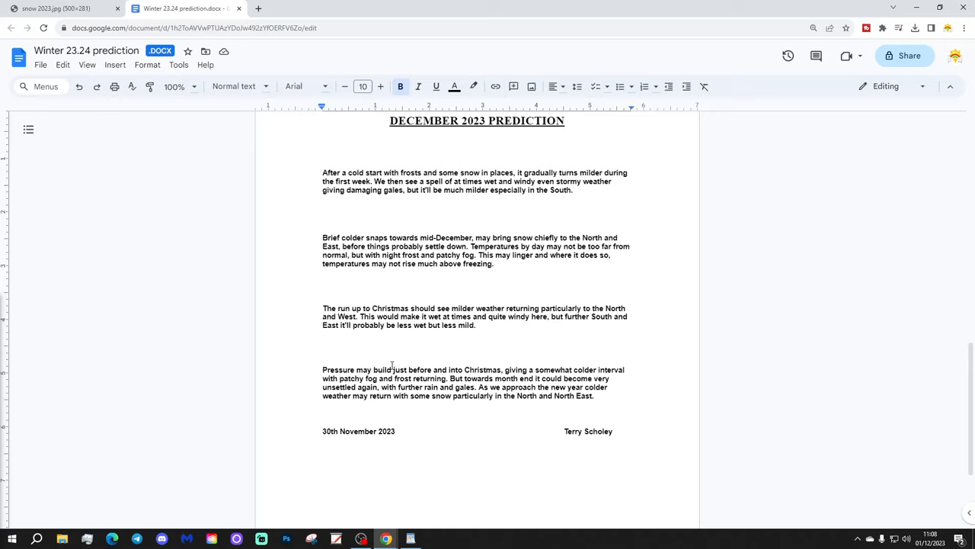
# Return from the winter prediction document to the snow 2023.jpg avenue photo
pyautogui.scroll(-3)
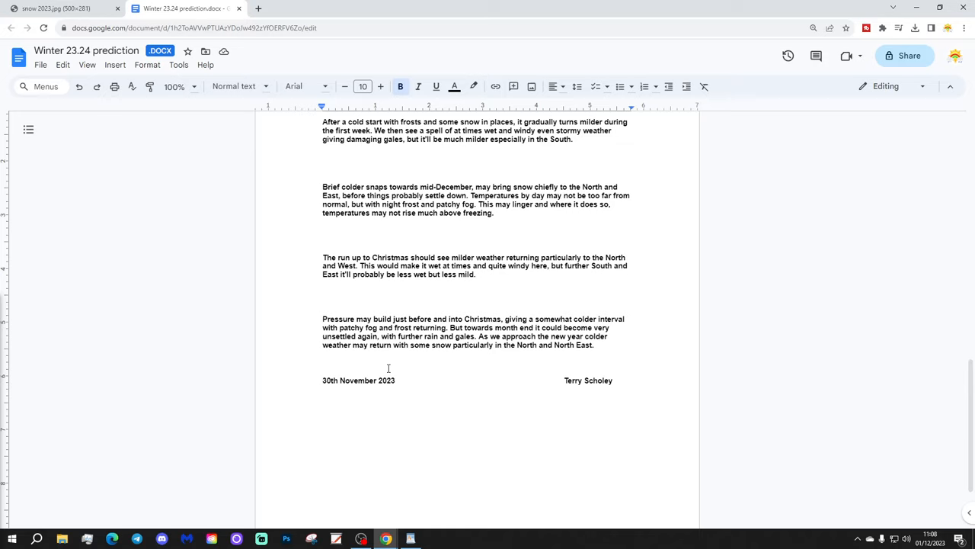
pyautogui.moveTo(415, 416)
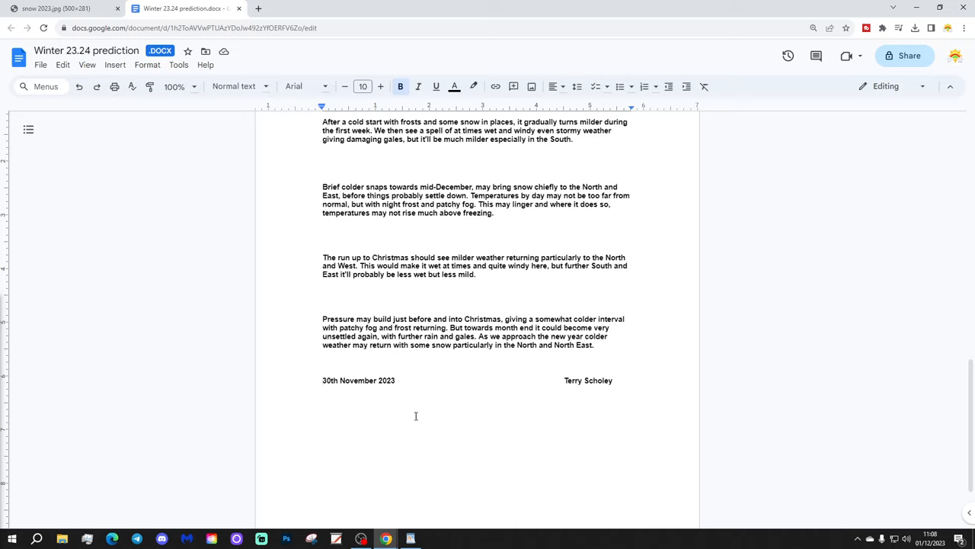
pyautogui.click(57, 8)
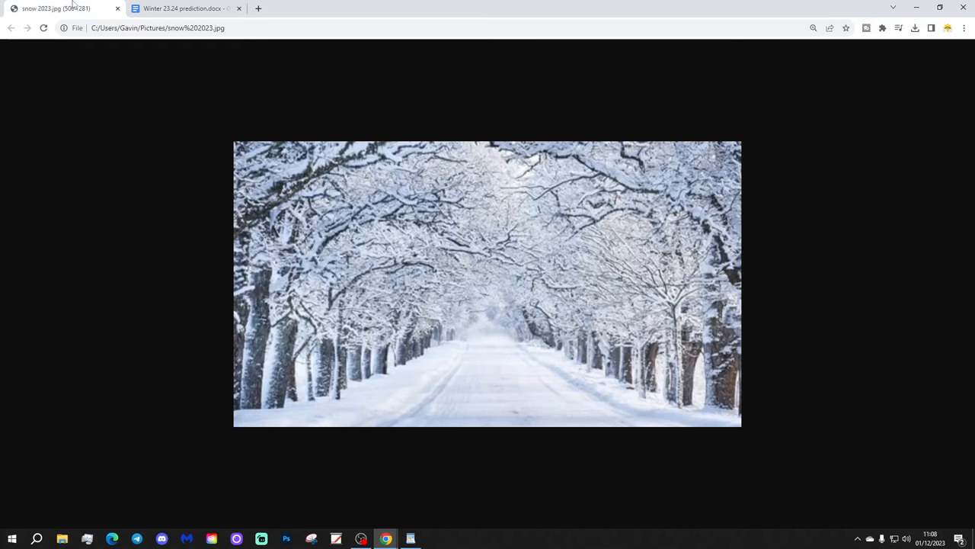
pyautogui.moveTo(113, 130)
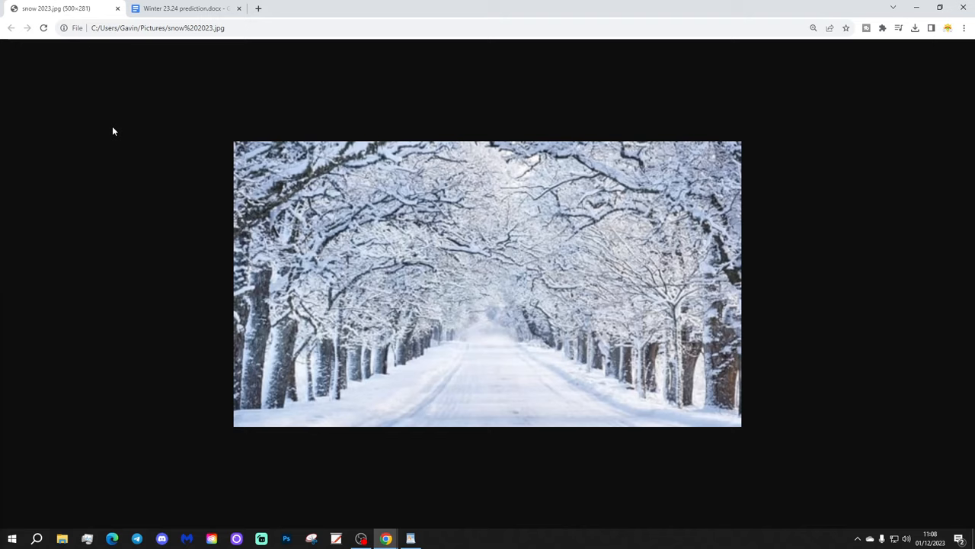
pyautogui.moveTo(89, 184)
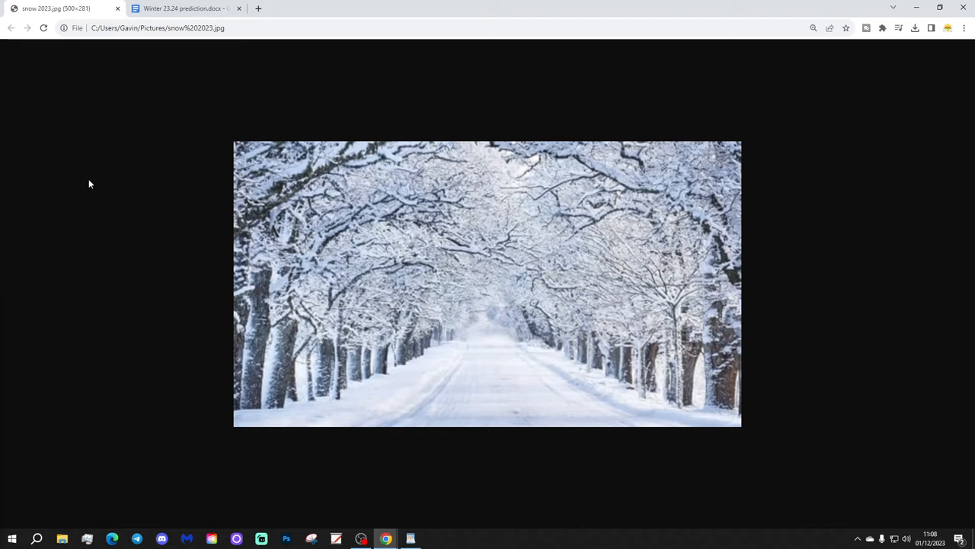
pyautogui.moveTo(367, 502)
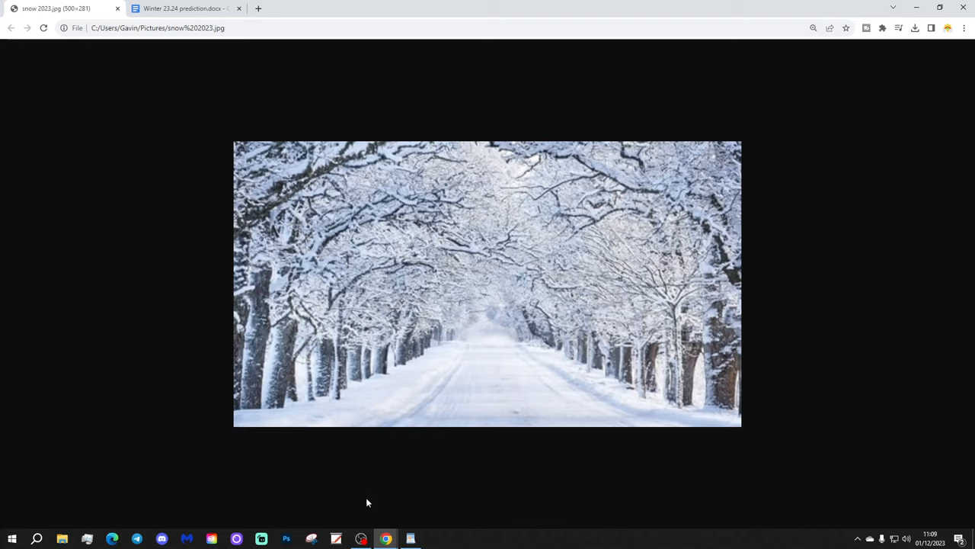